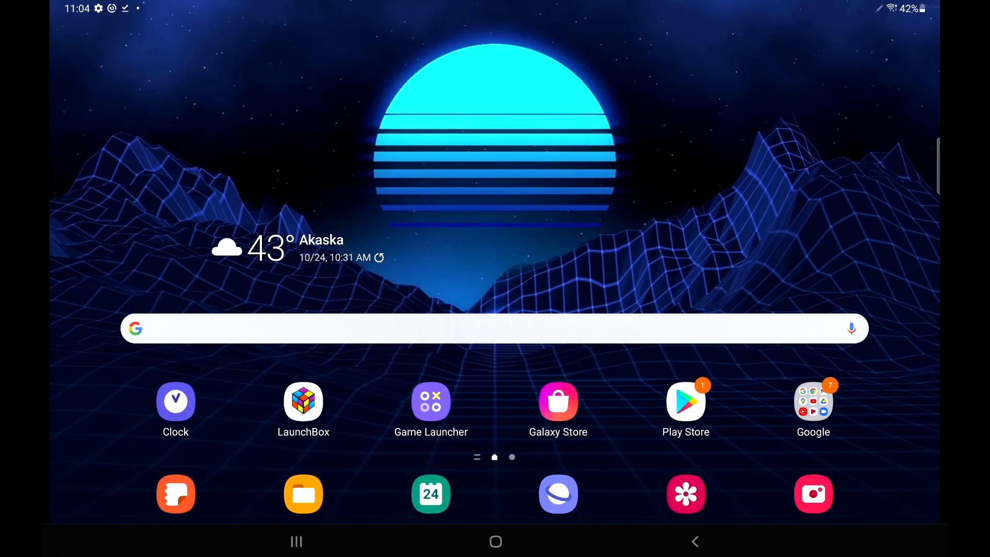
Swipe to the second home page, then swipe up to open the app drawer.
scroll("left", 3)
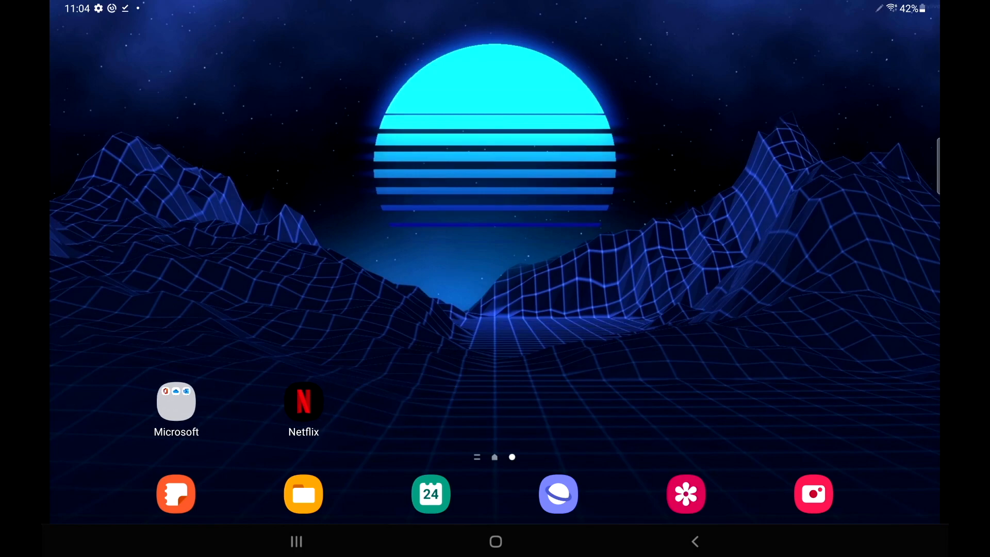
scroll("up", 3)
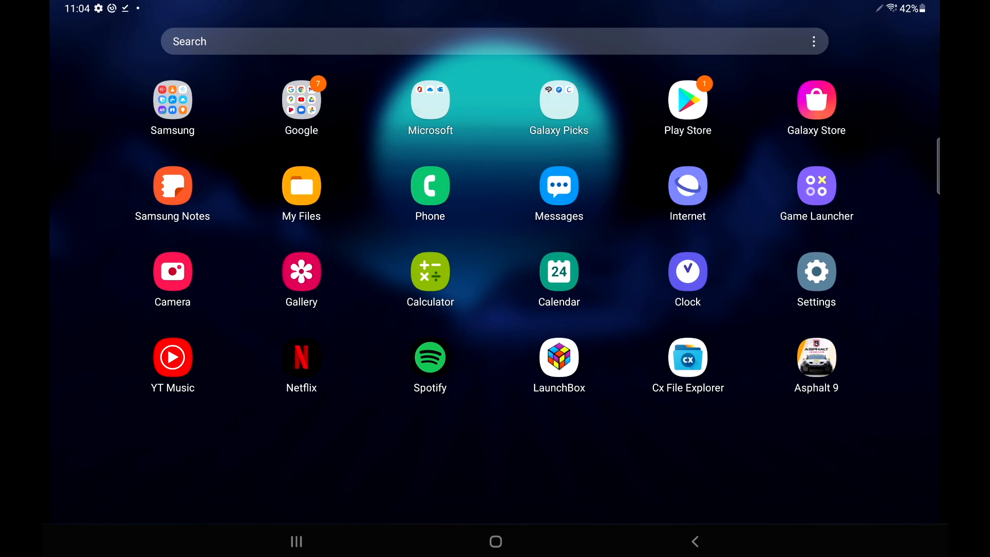
Launch LaunchBox, view its Platforms list, then exit to the home screen.
left_click(495, 541)
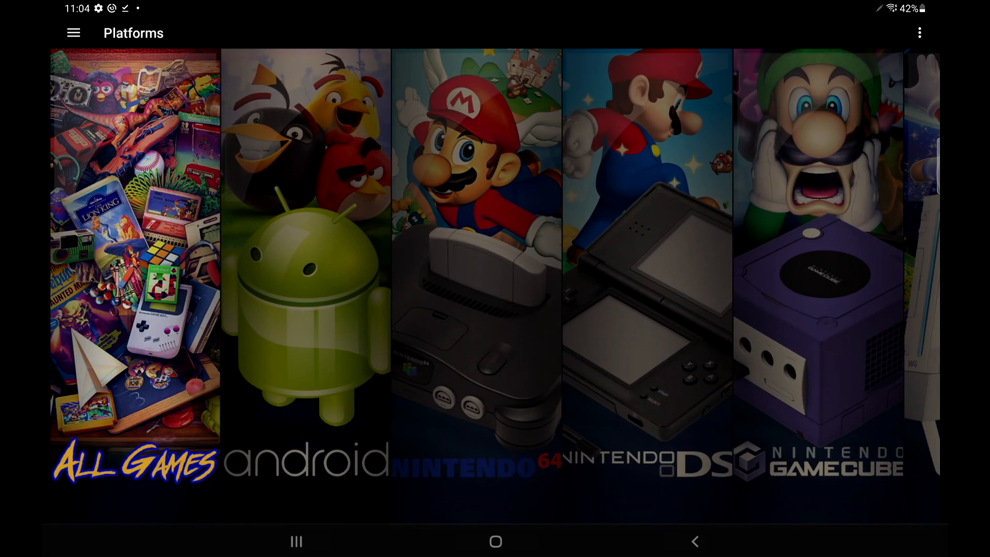
left_click(304, 252)
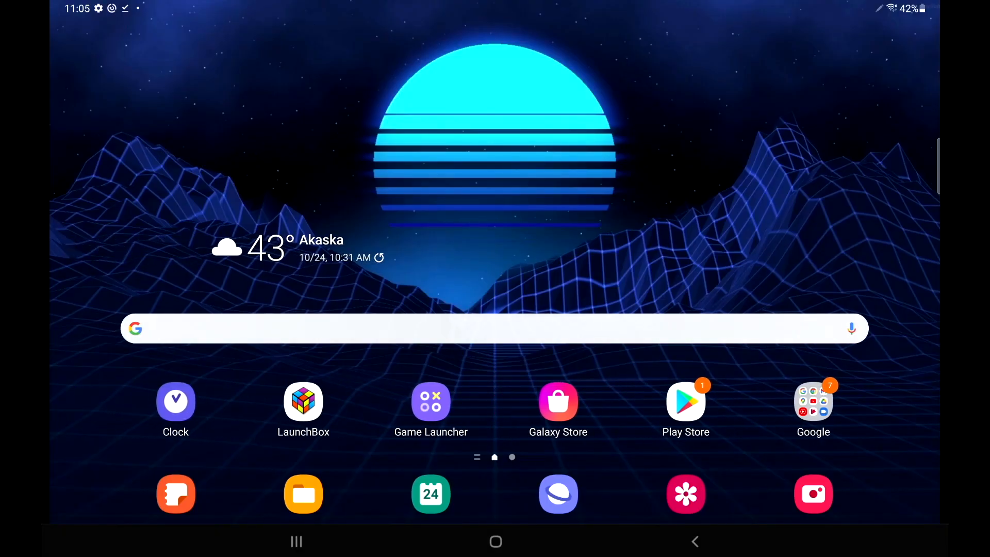
left_click(303, 401)
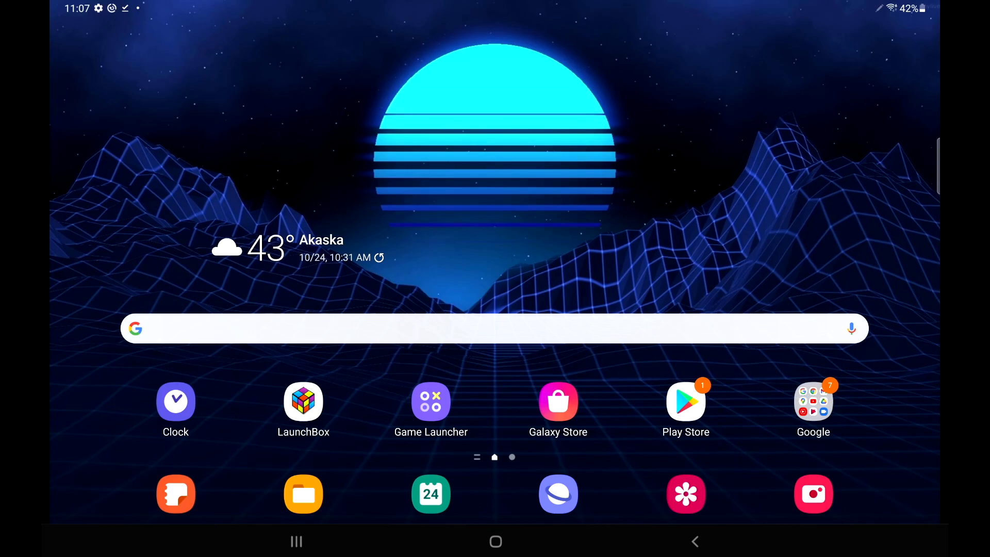
Reopen LaunchBox, browse Nintendo 64 genres, all games and Horror titles, then return to Platforms.
left_click(303, 401)
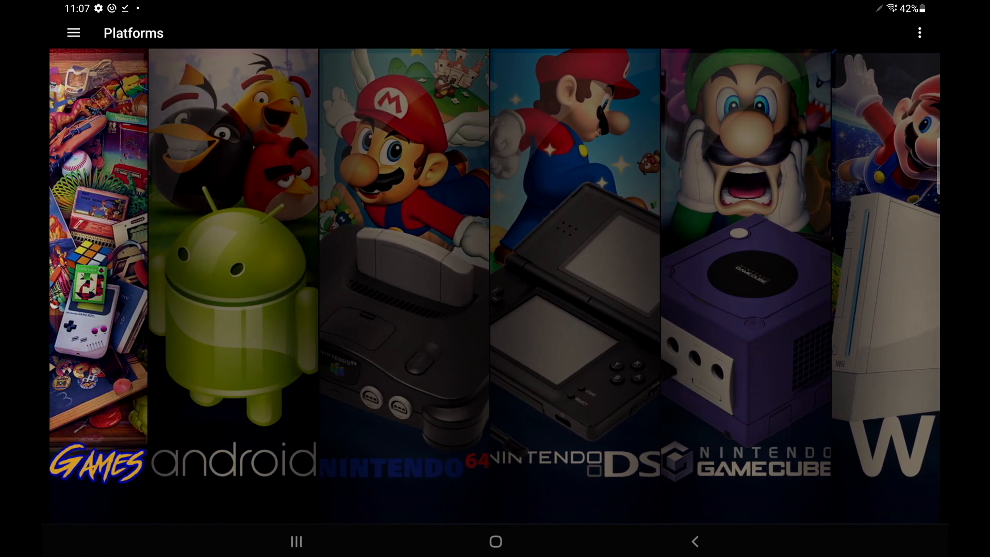
left_click(403, 253)
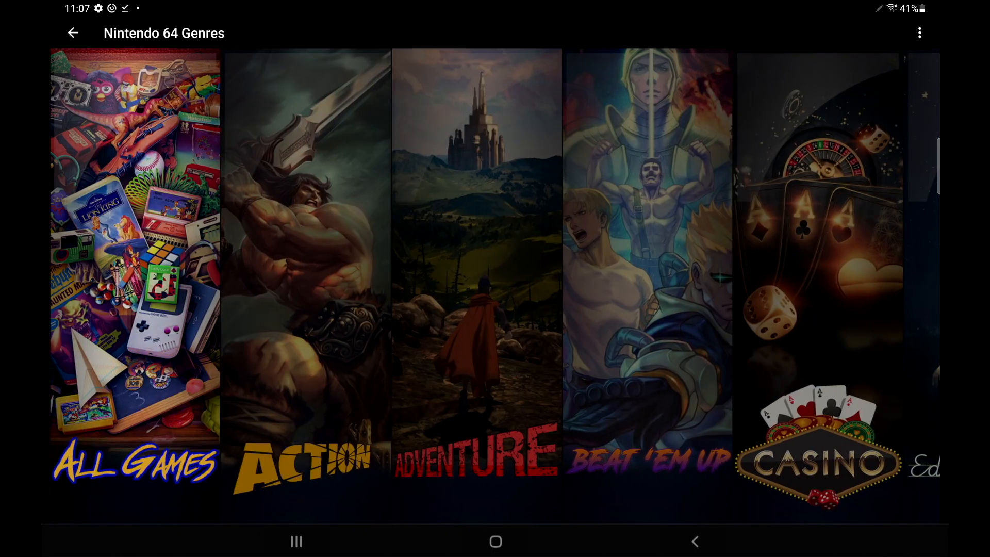
left_click(134, 253)
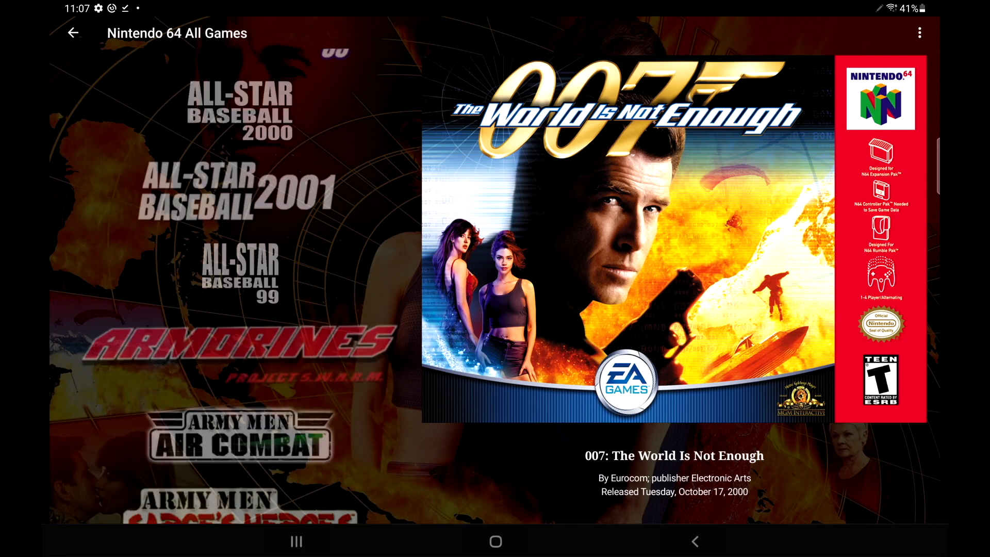
scroll("down", 3)
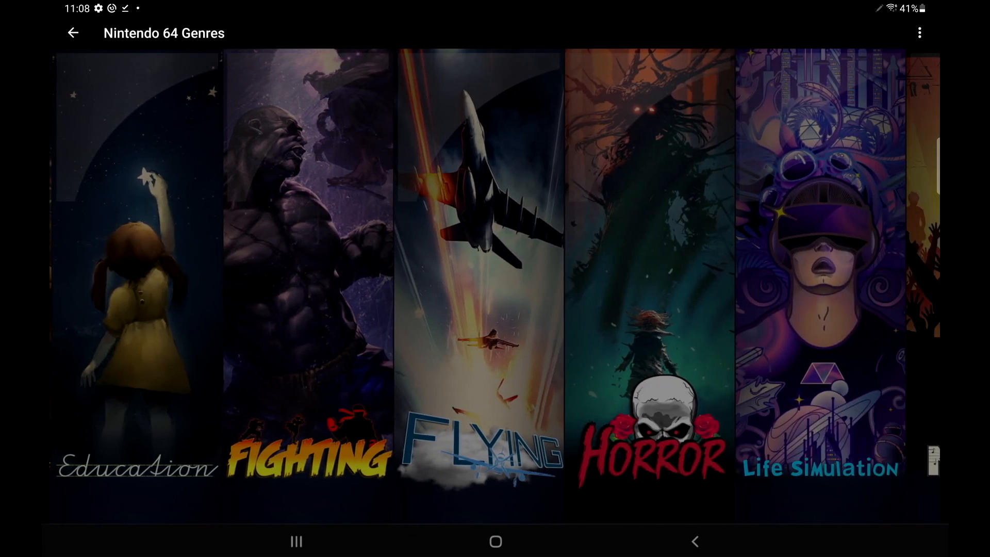
scroll("left", 3)
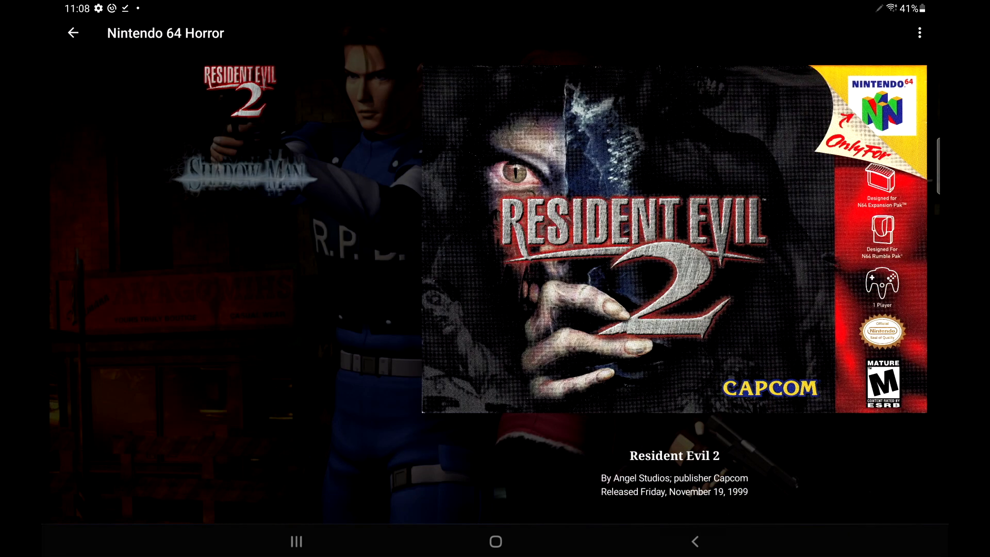
left_click(73, 33)
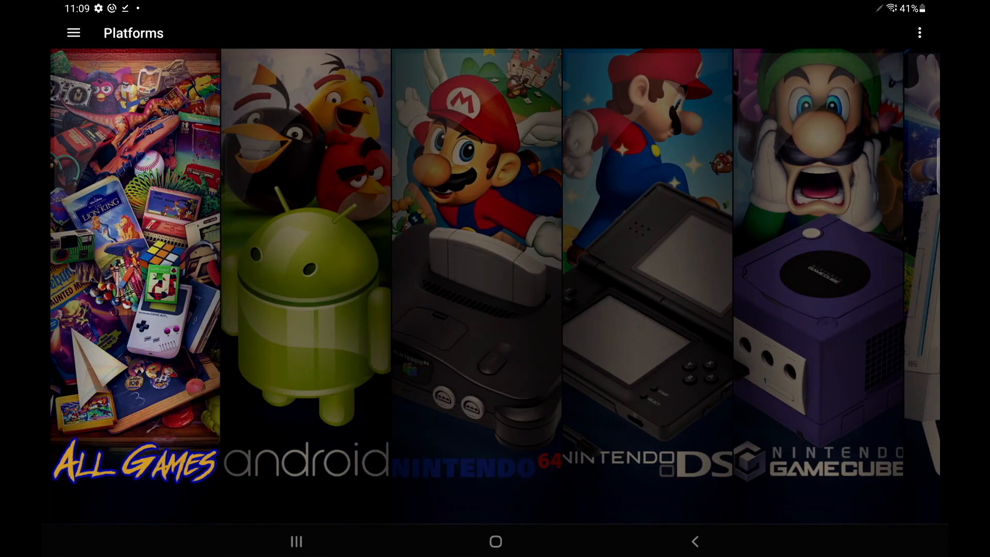
Set the default root filter to Genres and preview the genre screen.
left_click(73, 33)
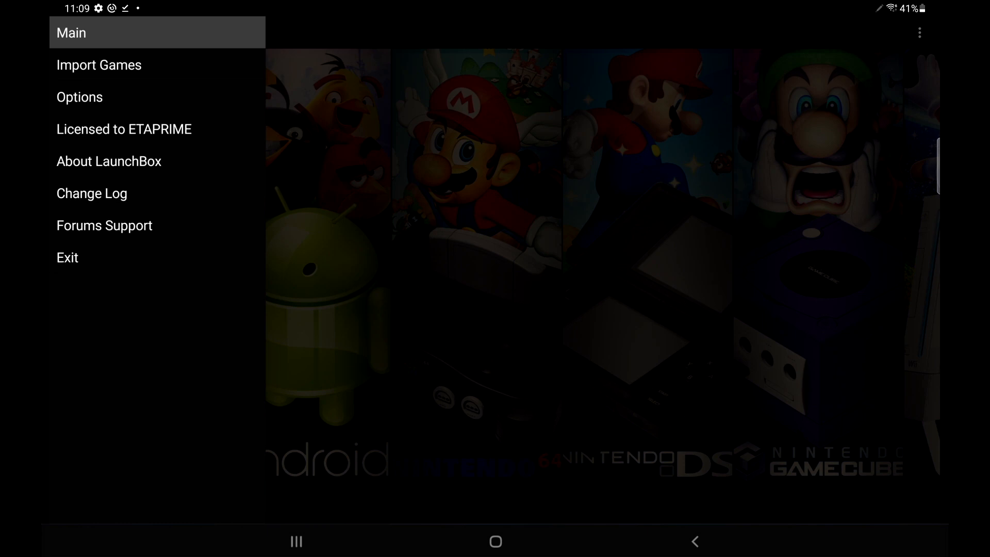
left_click(79, 96)
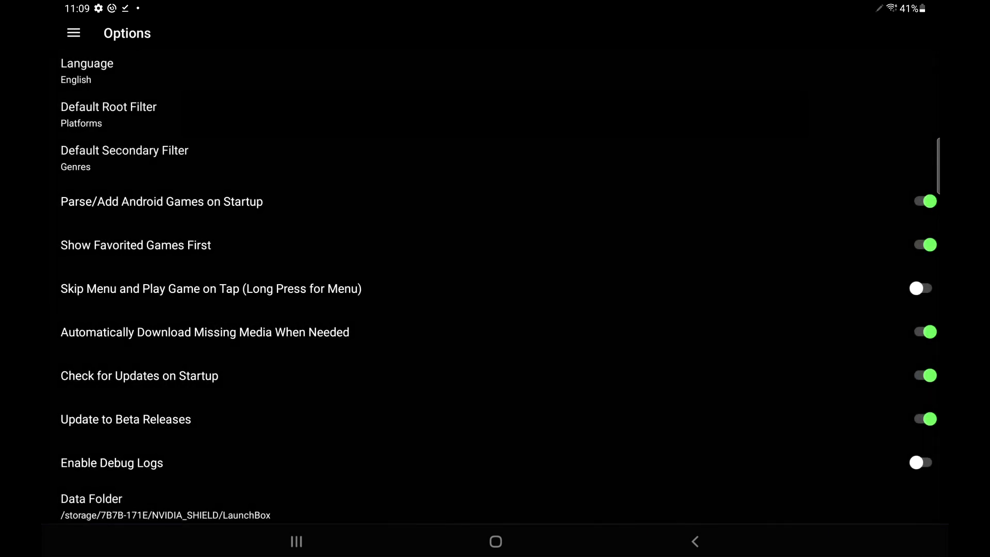
left_click(107, 113)
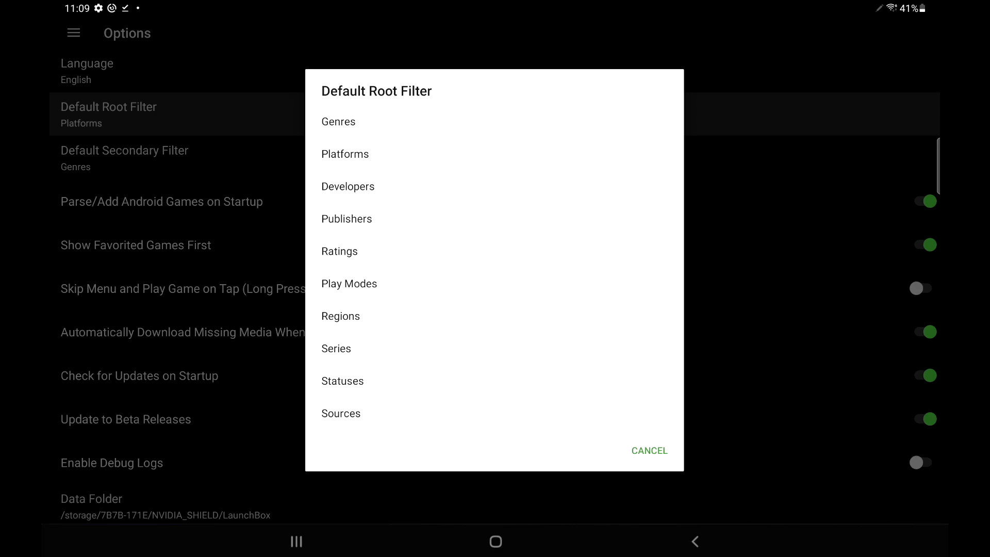
left_click(648, 450)
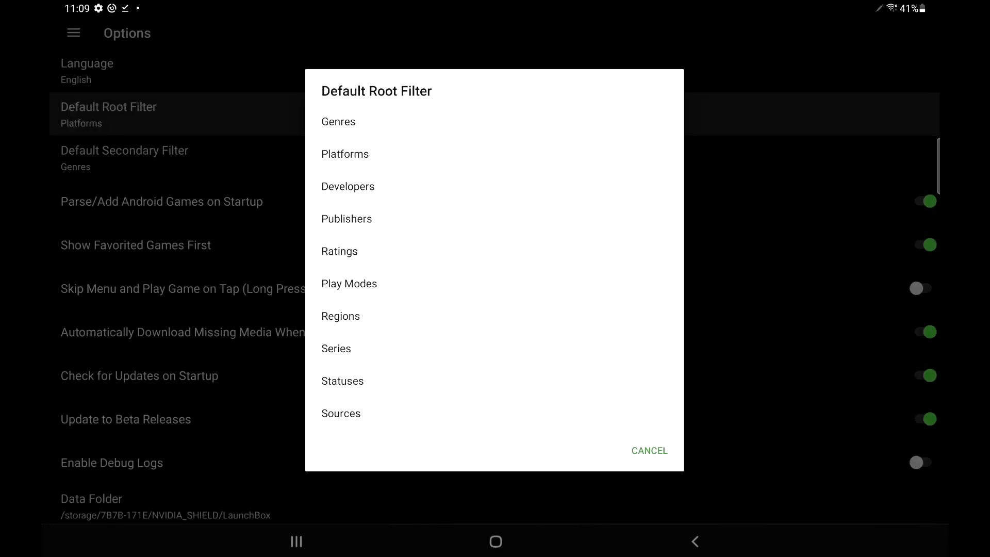
left_click(338, 122)
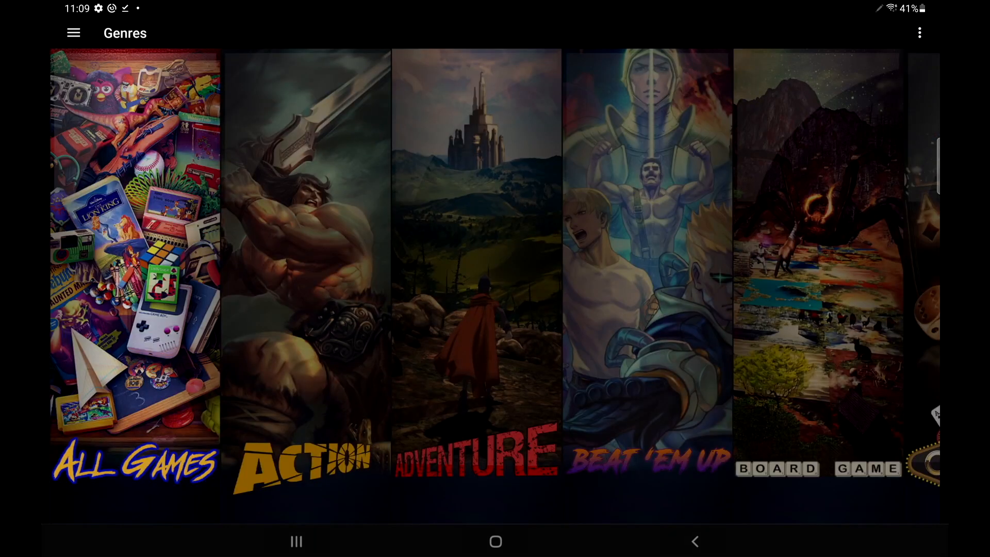
scroll("right", 3)
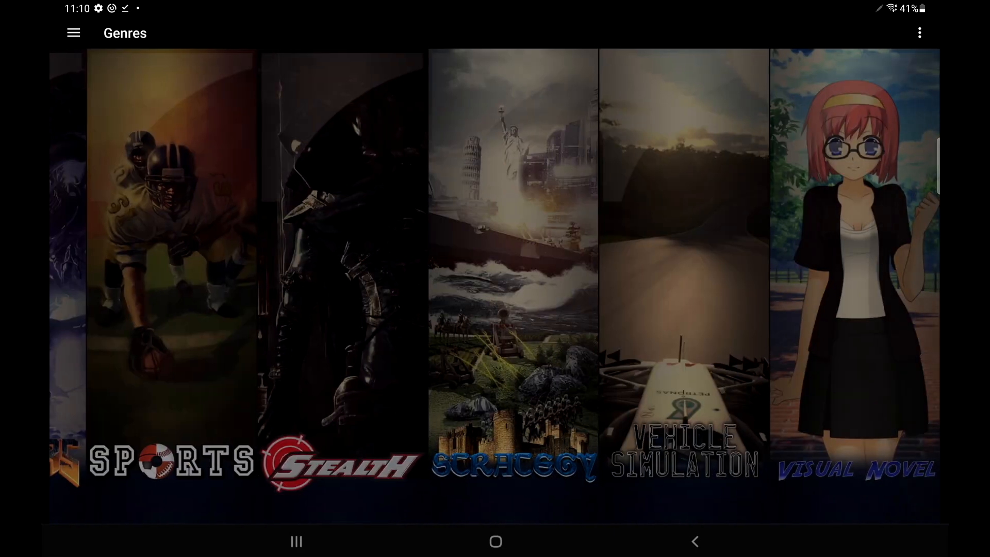
Set the default root filter back to Platforms in Options.
left_click(73, 33)
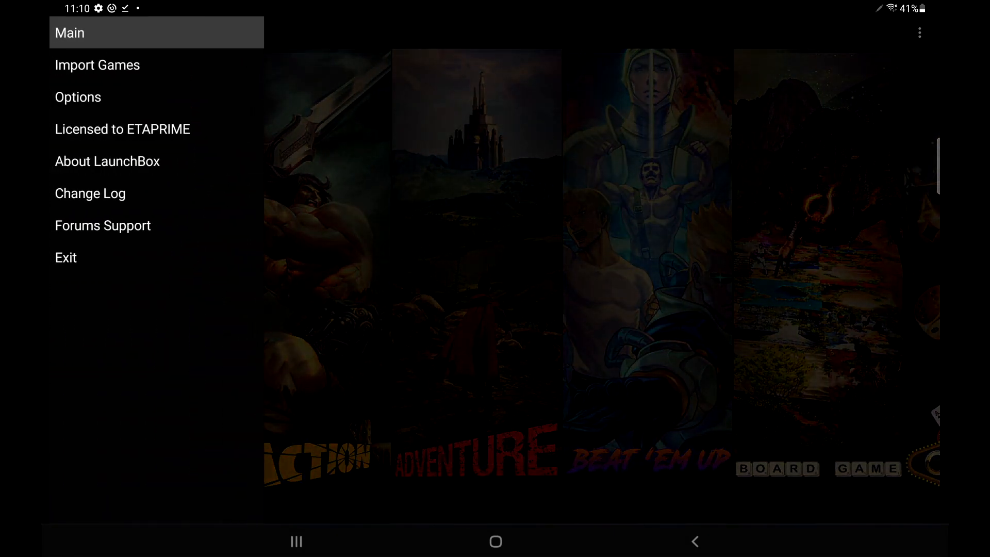
left_click(78, 97)
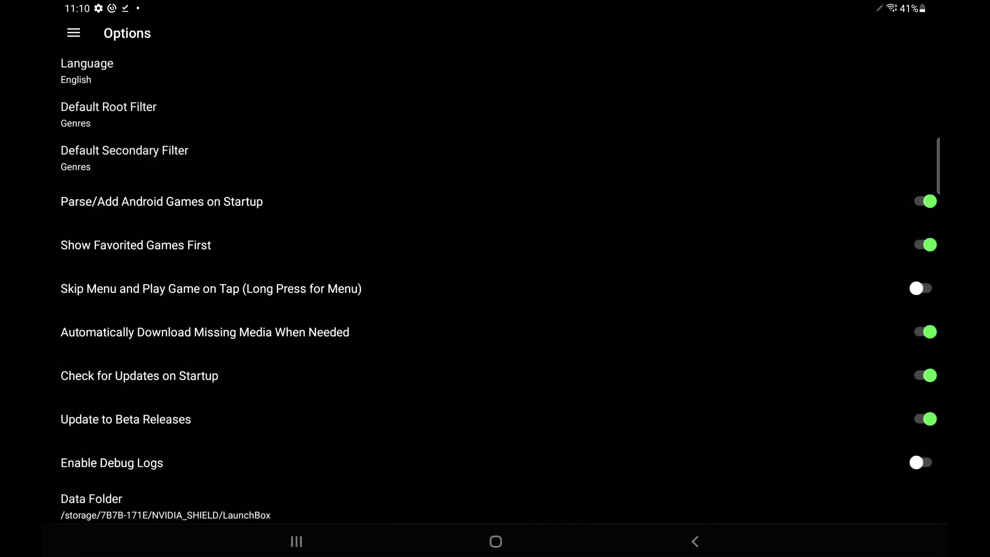
left_click(109, 113)
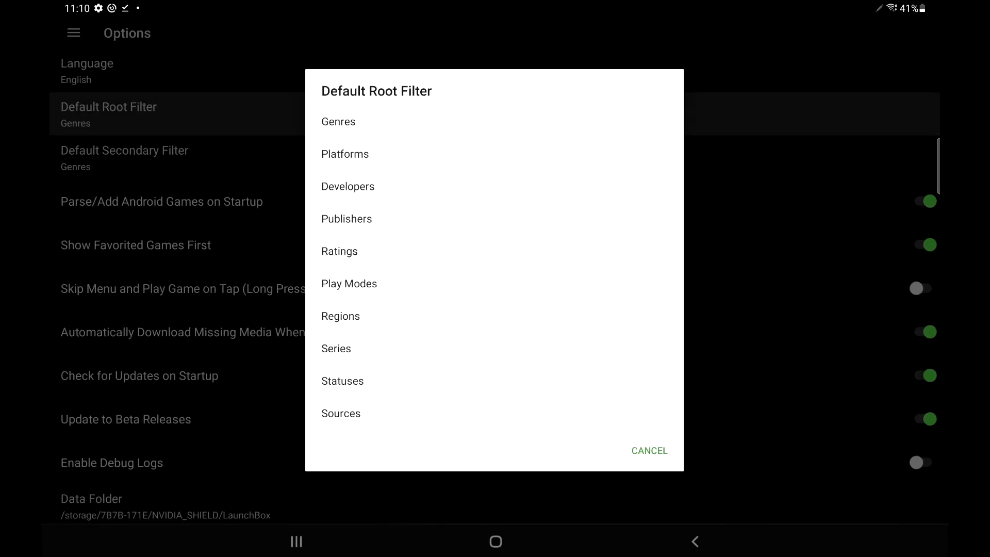
left_click(345, 153)
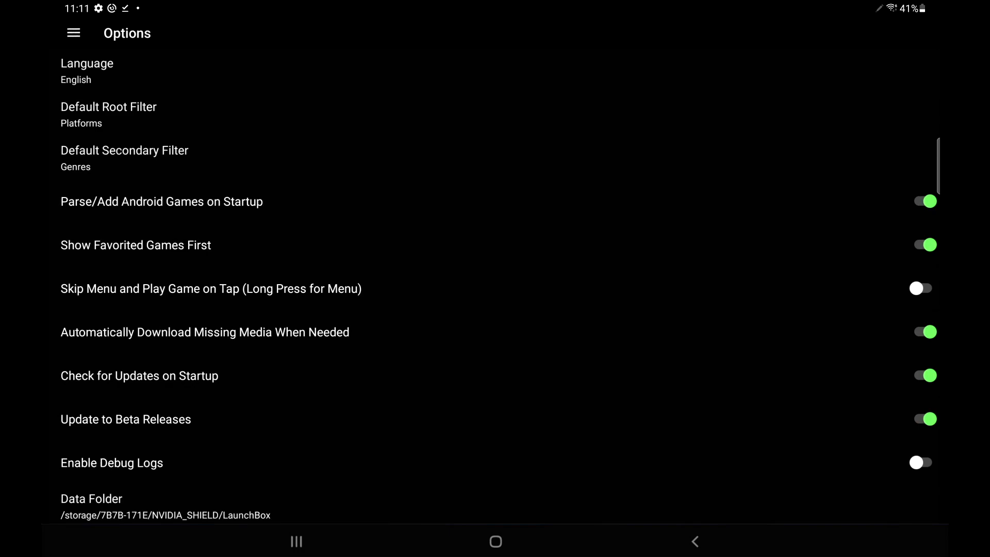
Set the default secondary filter to Ratings and preview Nintendo 64's ratings.
left_click(124, 157)
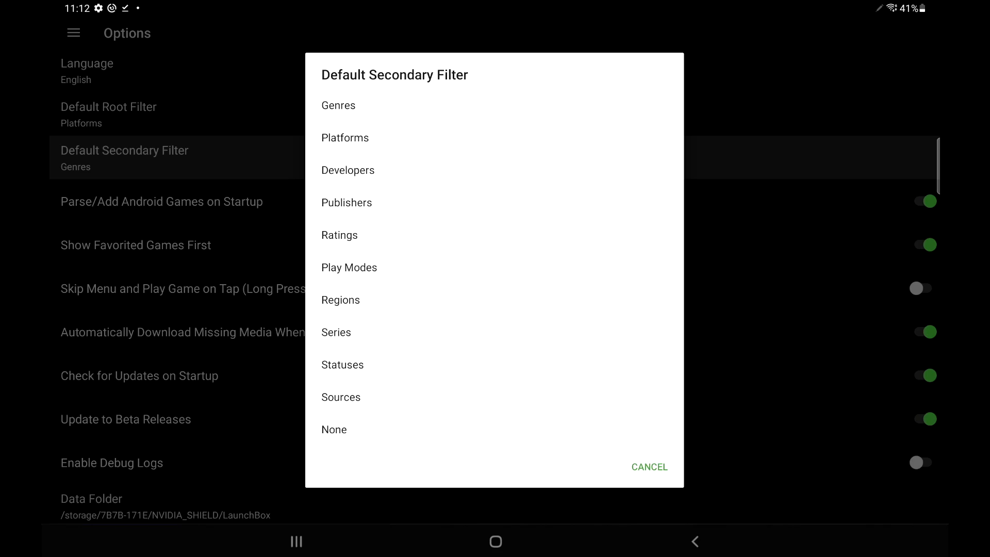
left_click(339, 235)
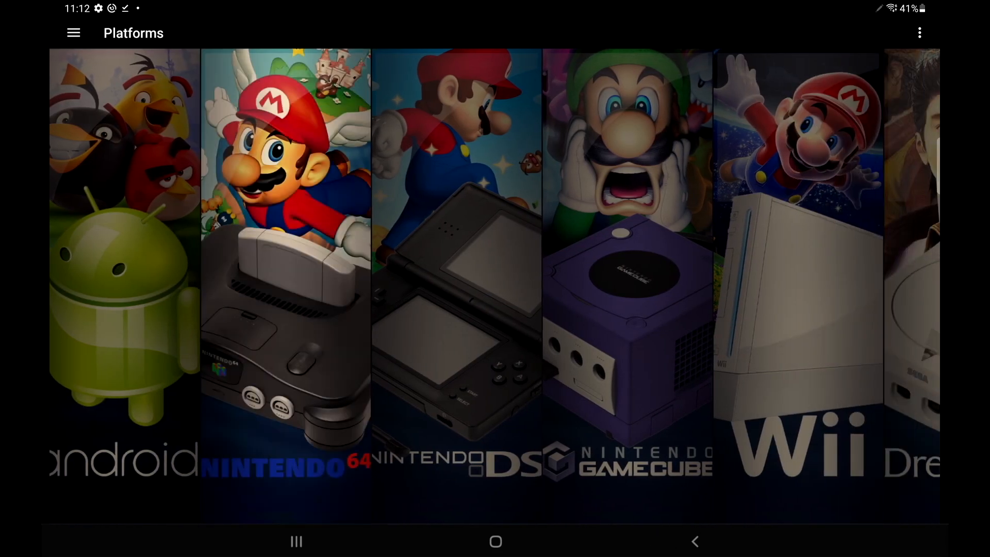
left_click(285, 265)
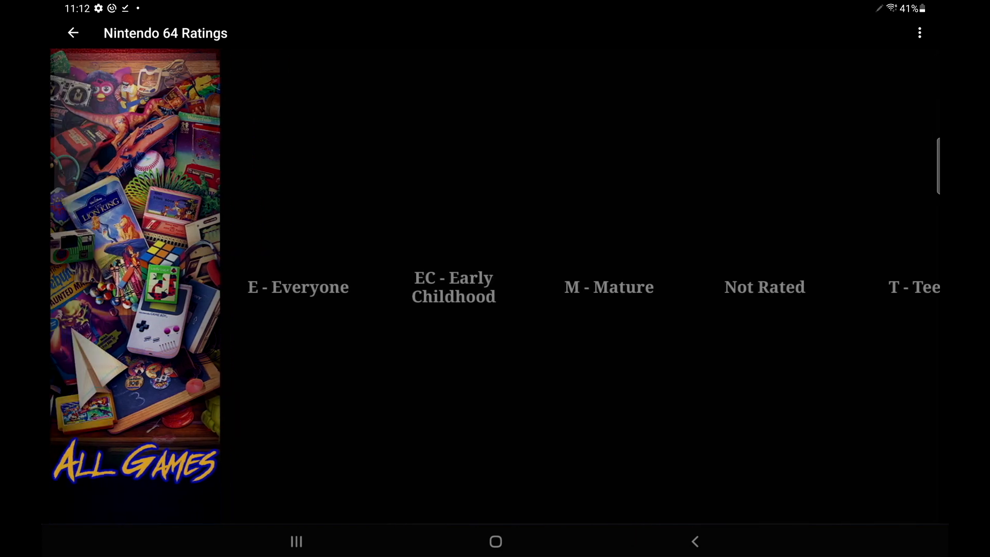
left_click(72, 32)
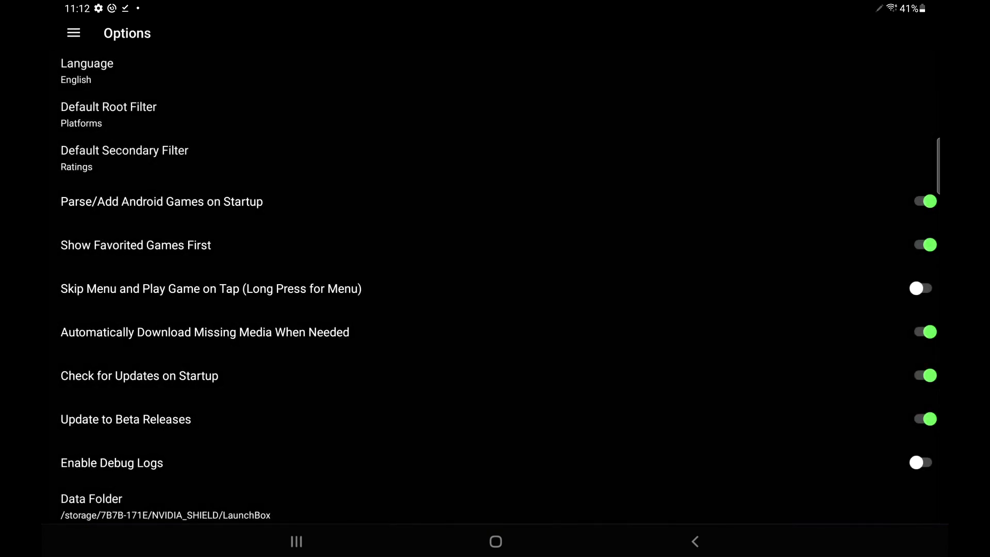
Switch the secondary filter to Play Modes, preview Nintendo 64, and return to Platforms.
left_click(124, 158)
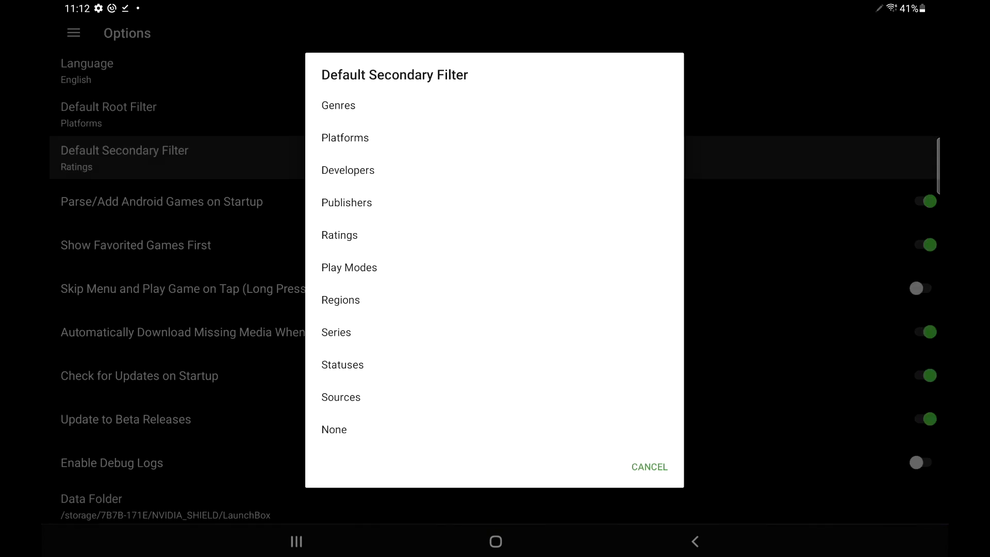
left_click(349, 267)
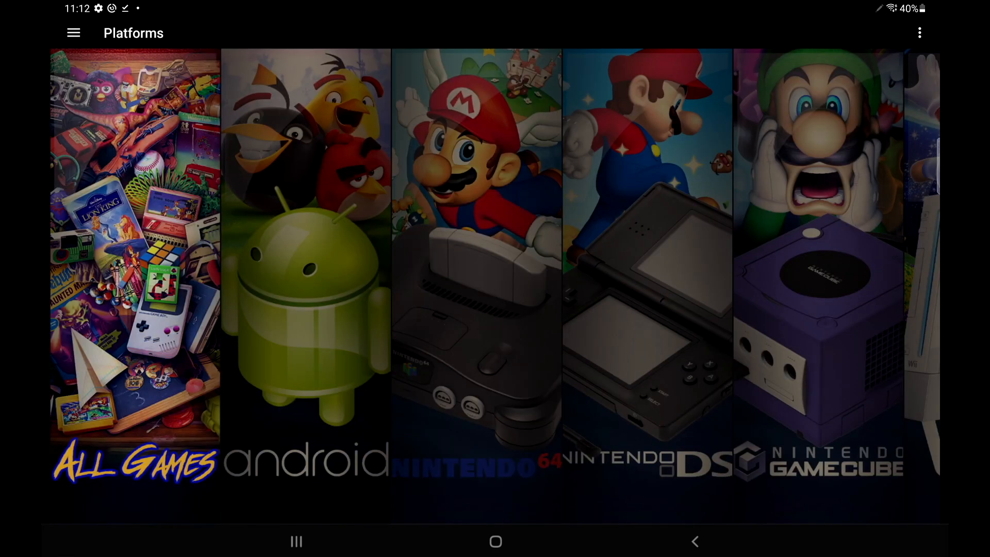
left_click(476, 252)
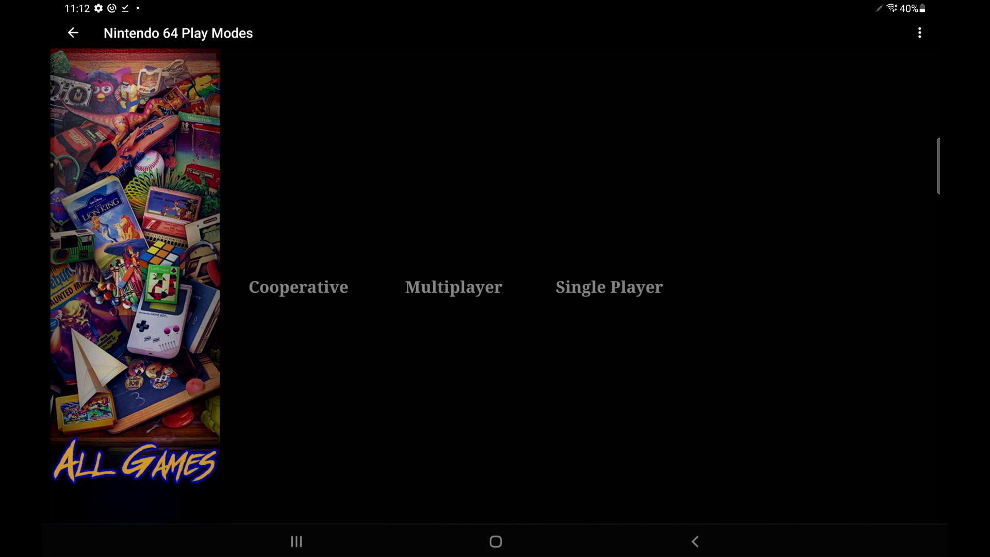
left_click(73, 31)
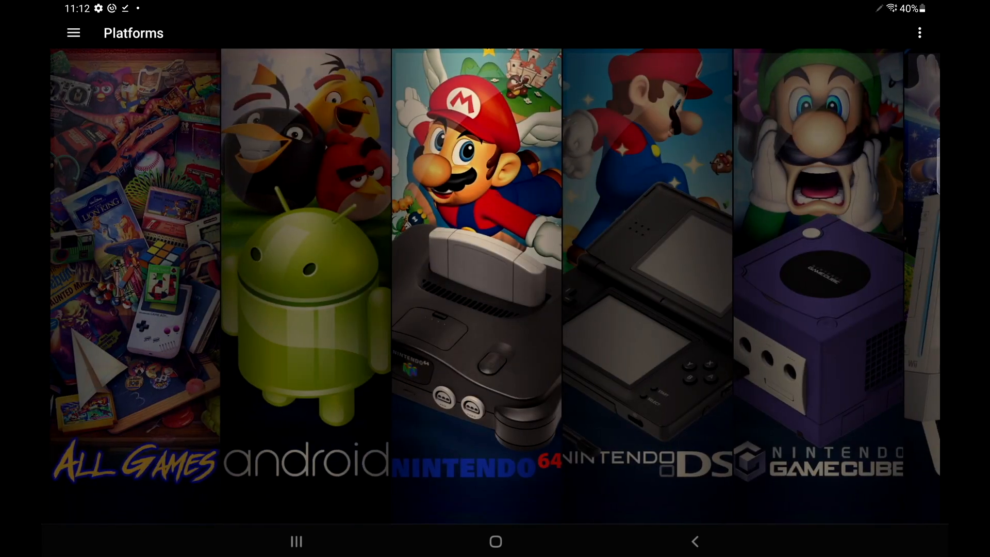
left_click(73, 32)
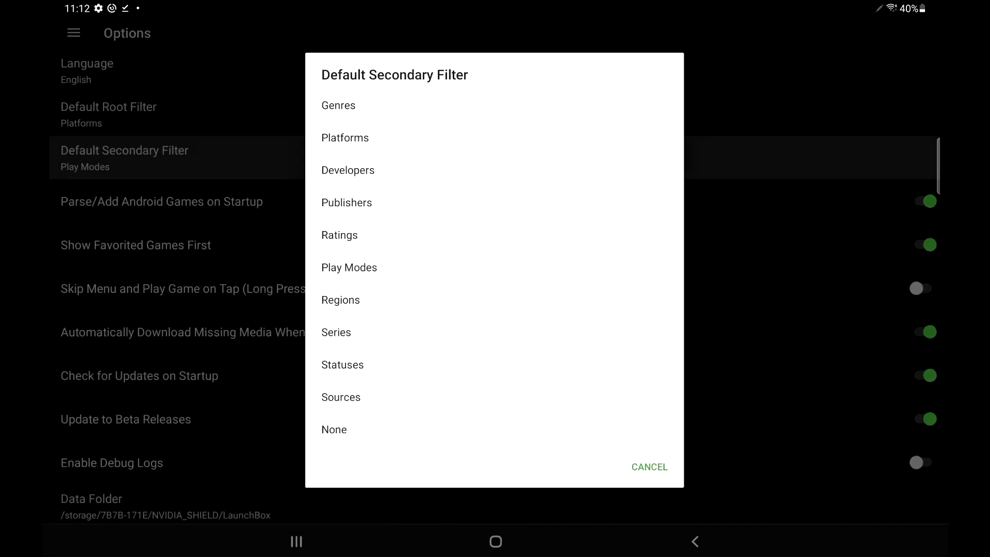
left_click(339, 105)
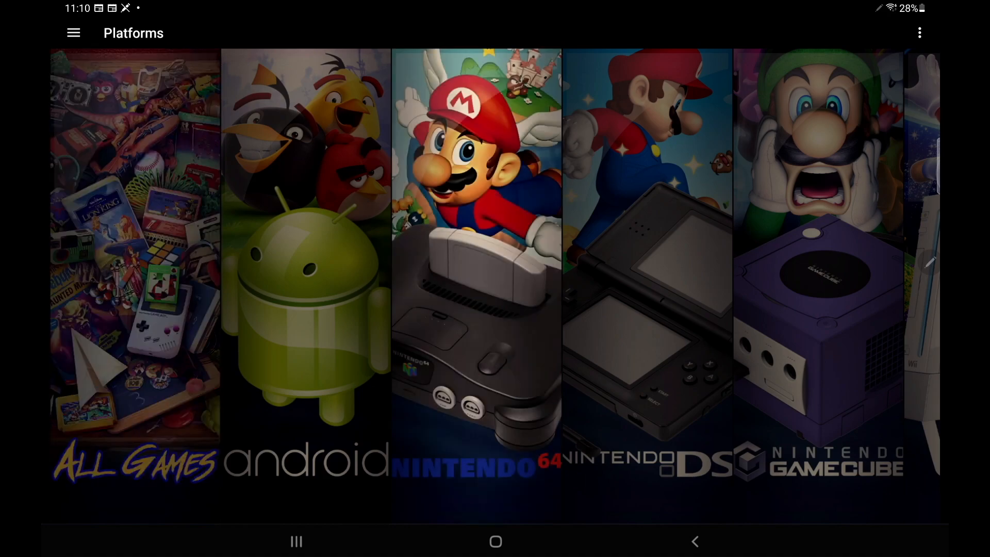
Filter Nintendo 64 by genre to show Action games, led by Aerofighters Assault.
left_click(475, 253)
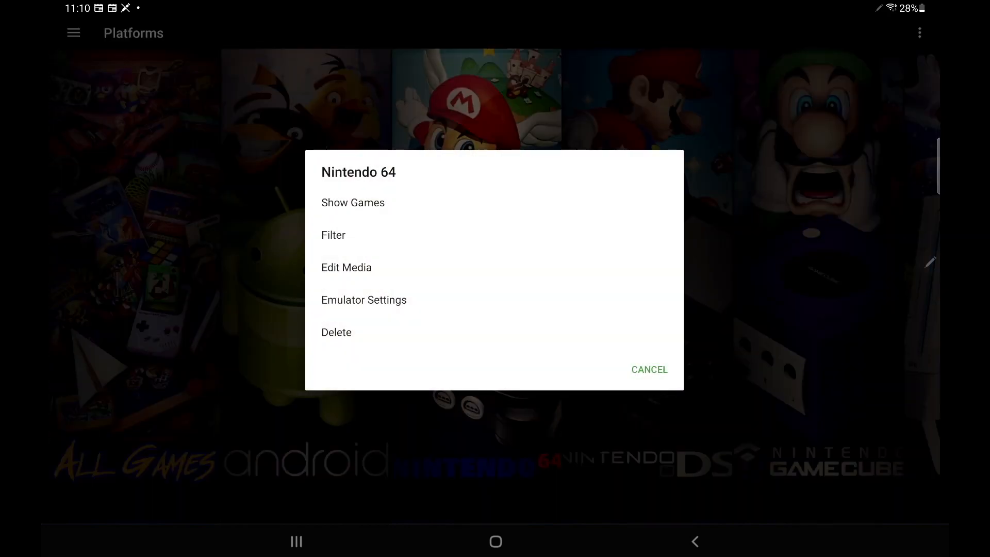
left_click(333, 234)
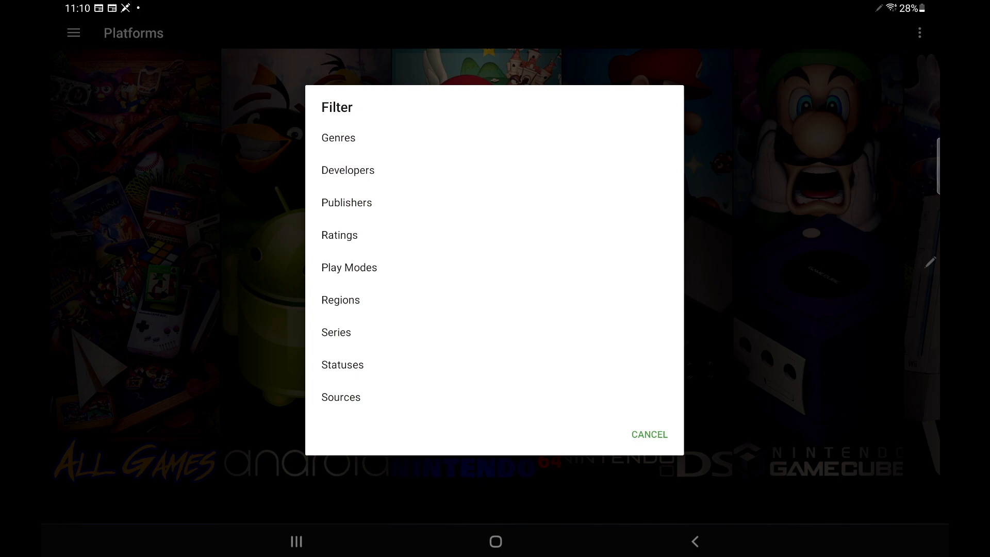
left_click(339, 137)
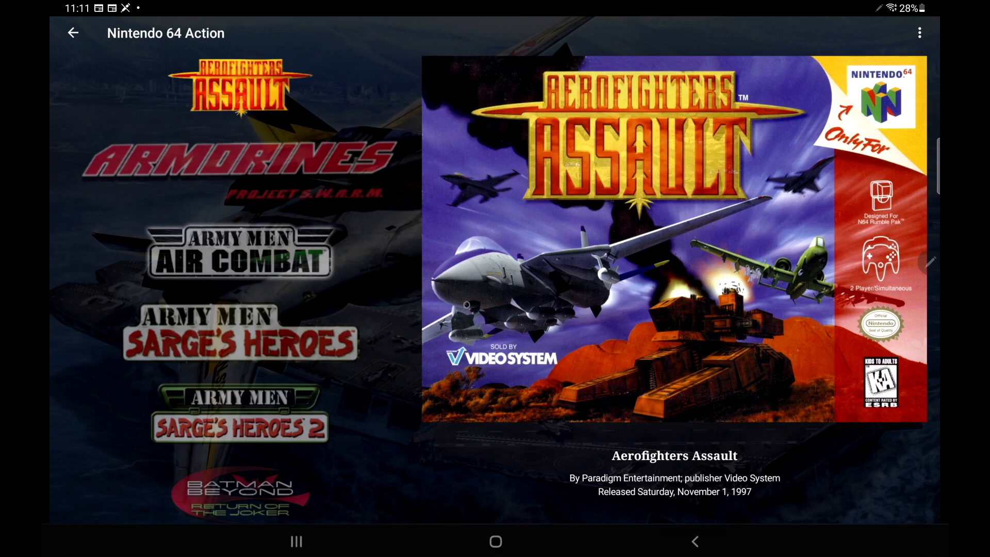
Narrow the Nintendo 64 Action list by play mode to Multiplayer North America games.
left_click(919, 33)
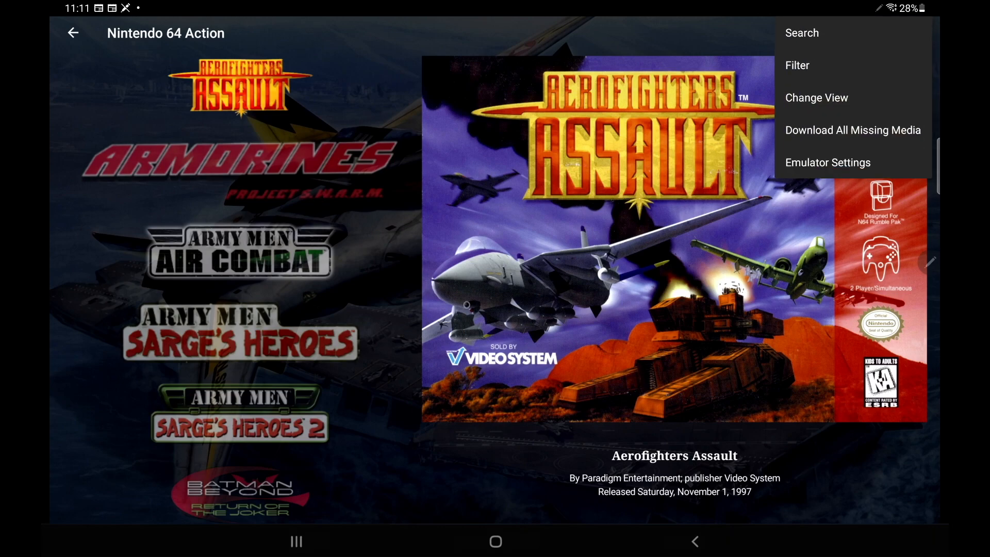
left_click(796, 65)
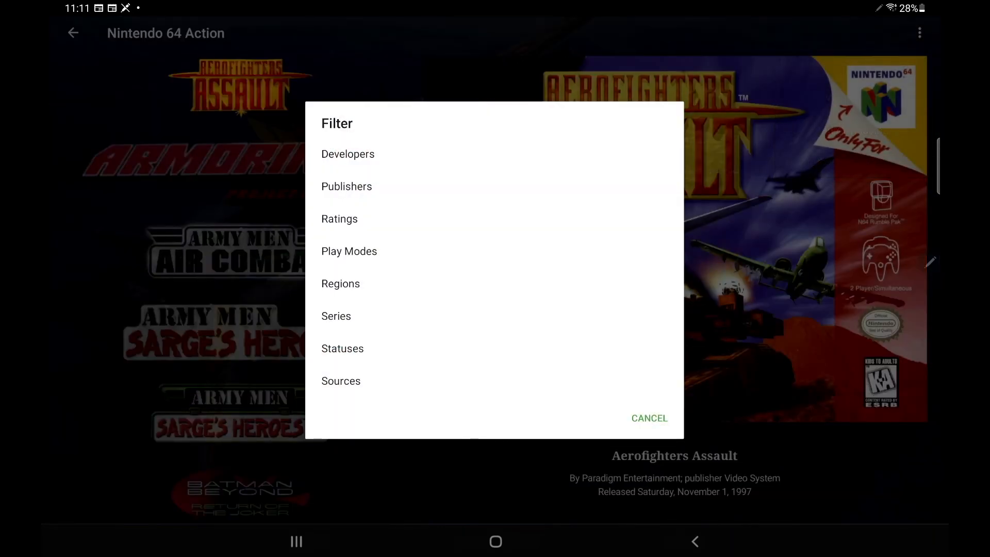
left_click(349, 250)
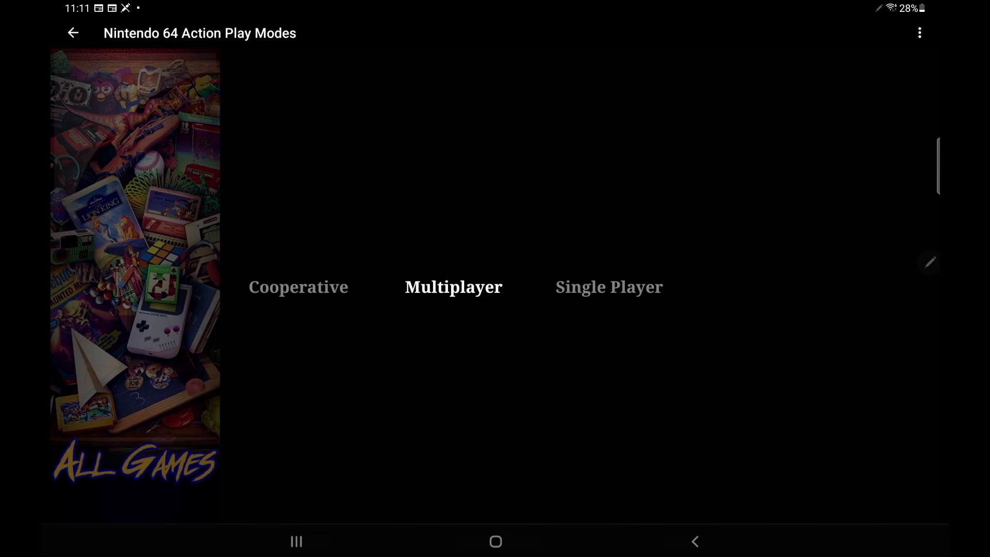
left_click(453, 287)
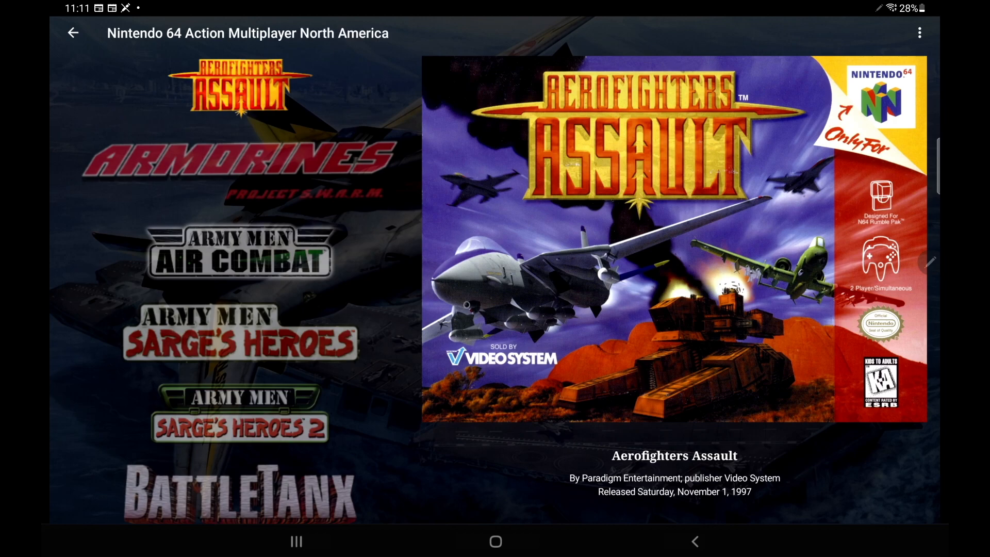
Filter the list by rating to keep only E - Everyone games.
left_click(919, 33)
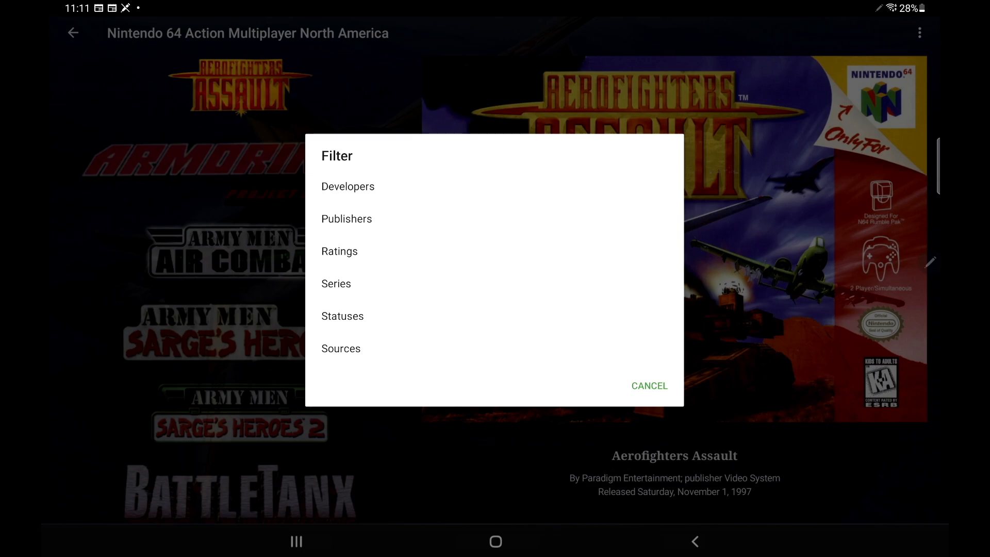
left_click(339, 251)
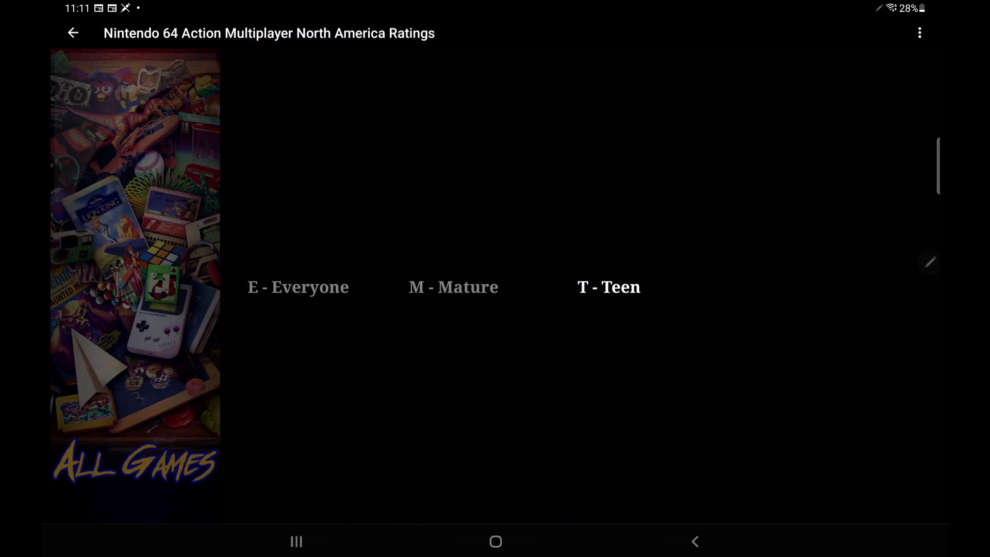
left_click(298, 287)
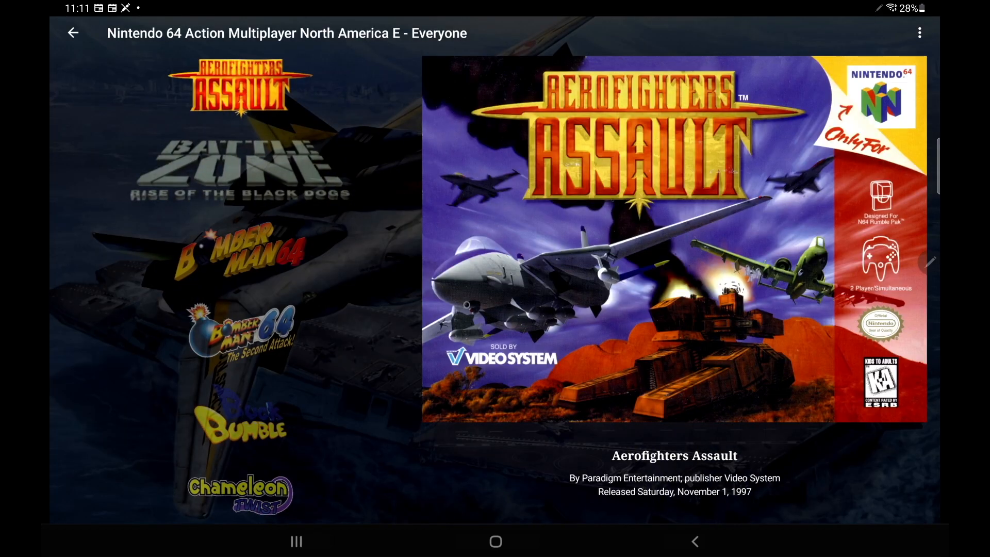
Filter by publisher Midway, leaving Midway's Greatest Arcade Hits: Volume 1.
left_click(919, 33)
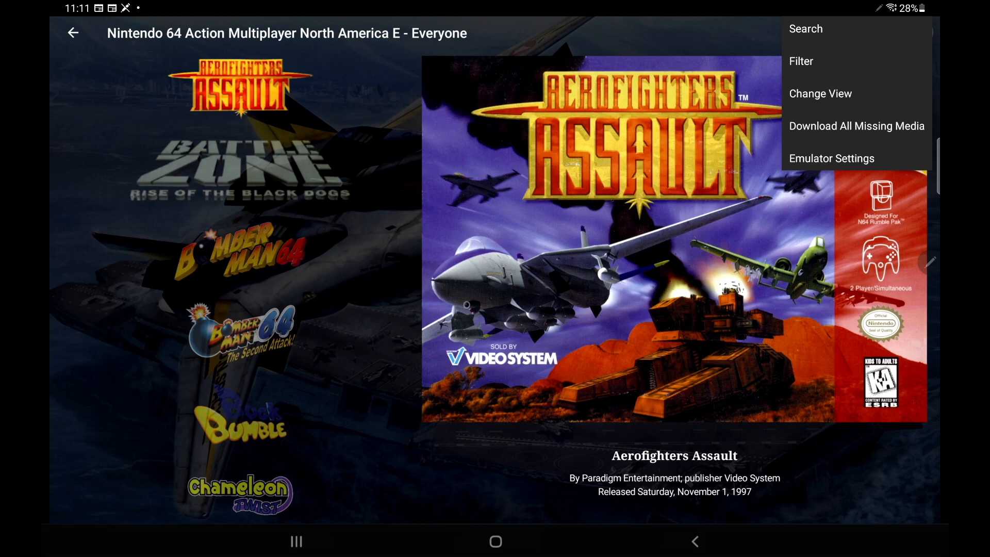
left_click(801, 61)
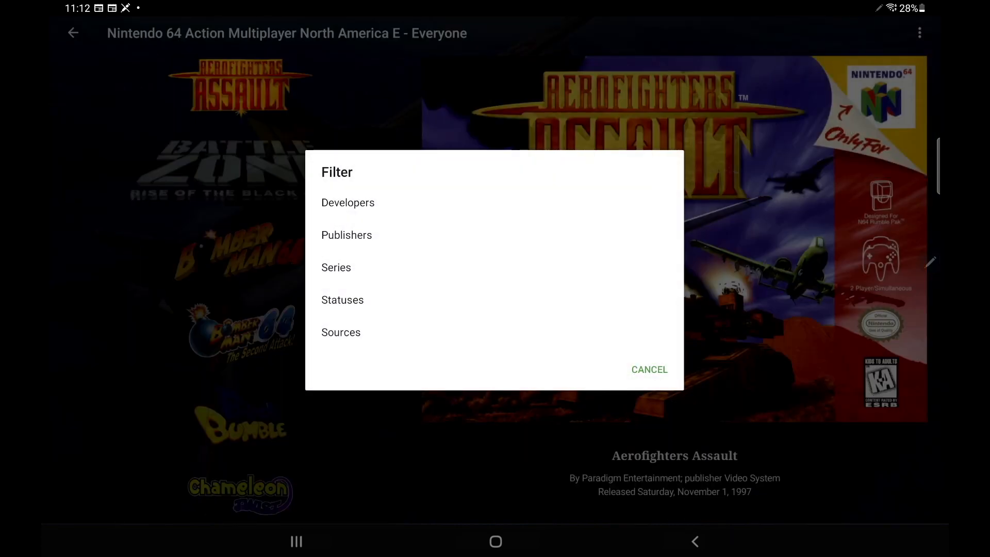
left_click(346, 235)
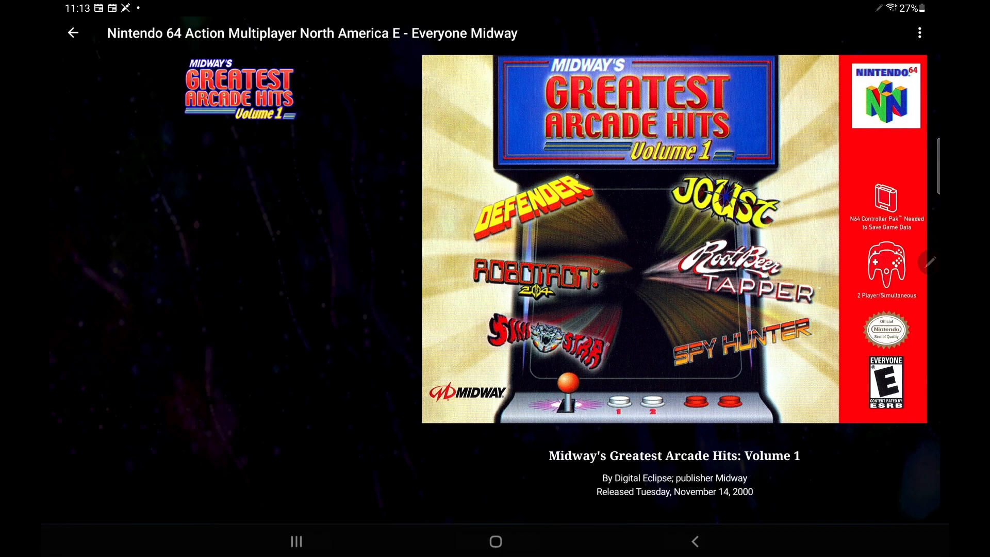
left_click(919, 32)
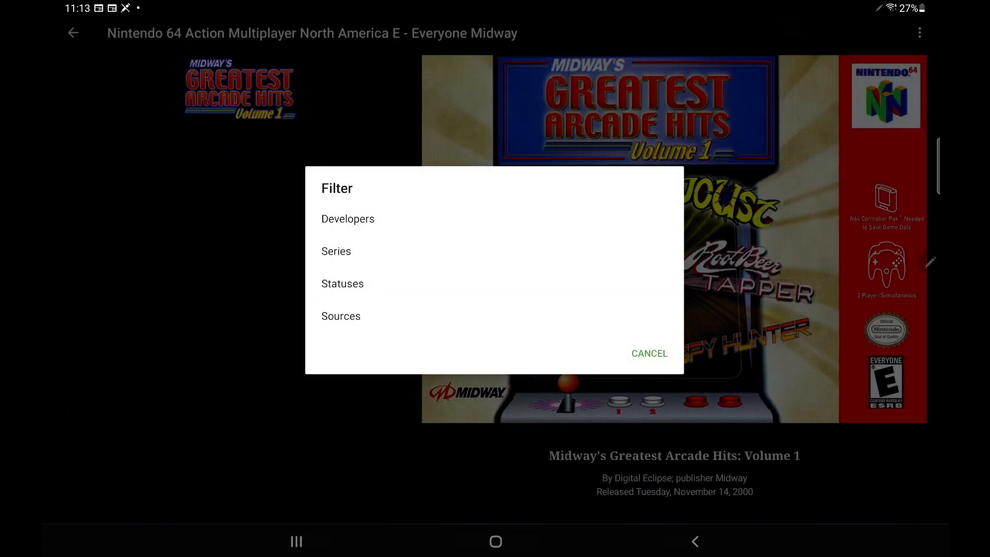
Cancel the filter dialog and back out of the Nintendo 64 lists to Platforms.
left_click(648, 352)
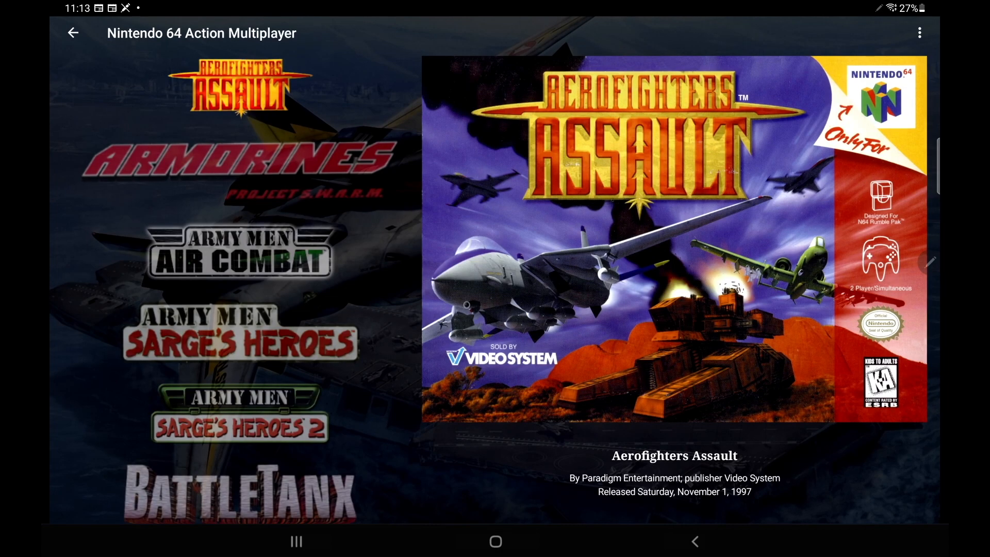
left_click(72, 33)
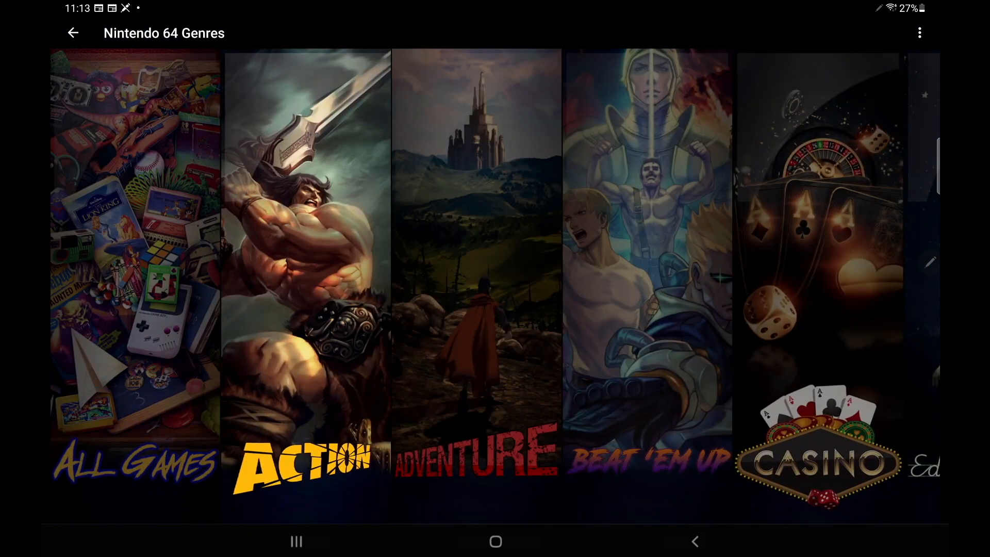
left_click(73, 33)
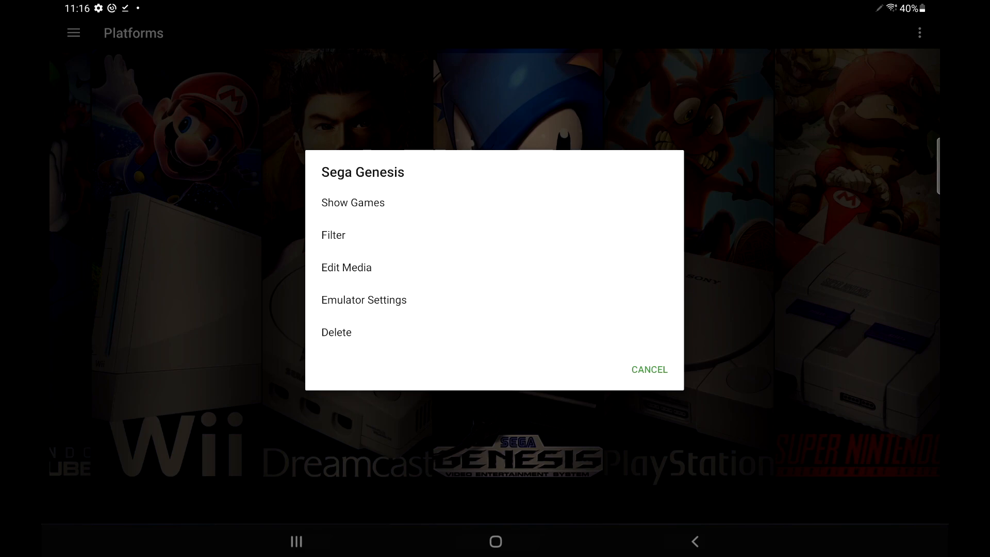
Open Sega Genesis Edit Media and browse internal storage for a new banner JPG, then cancel.
left_click(346, 267)
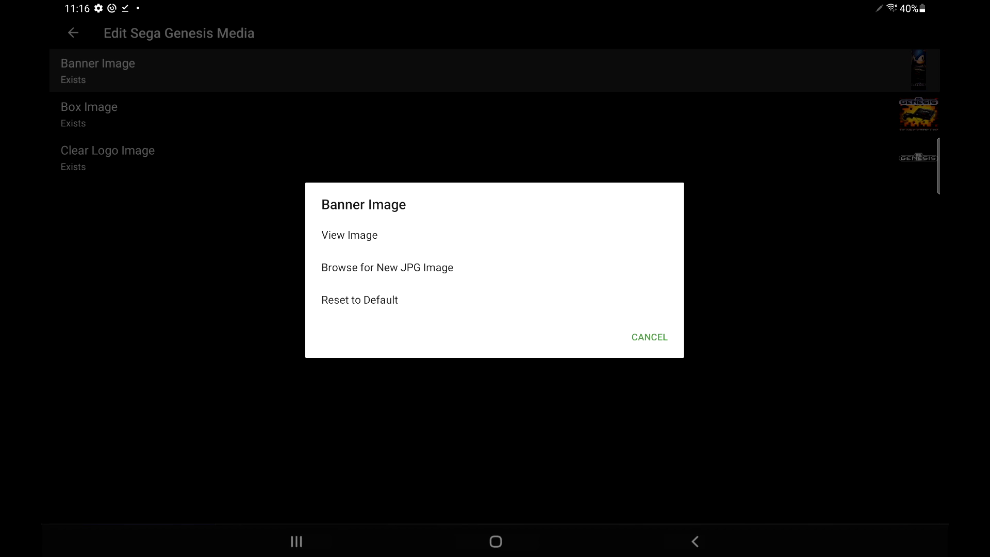
left_click(388, 267)
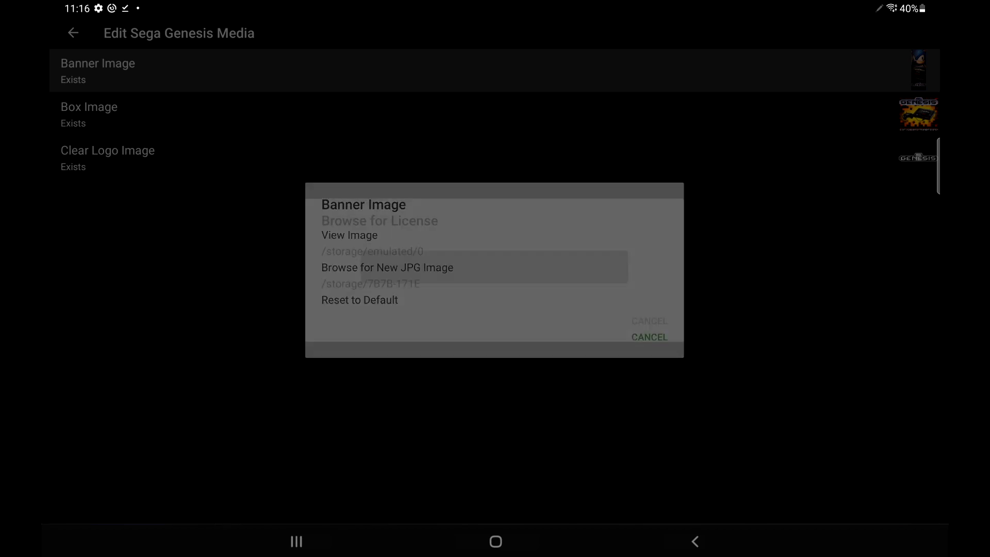
left_click(386, 267)
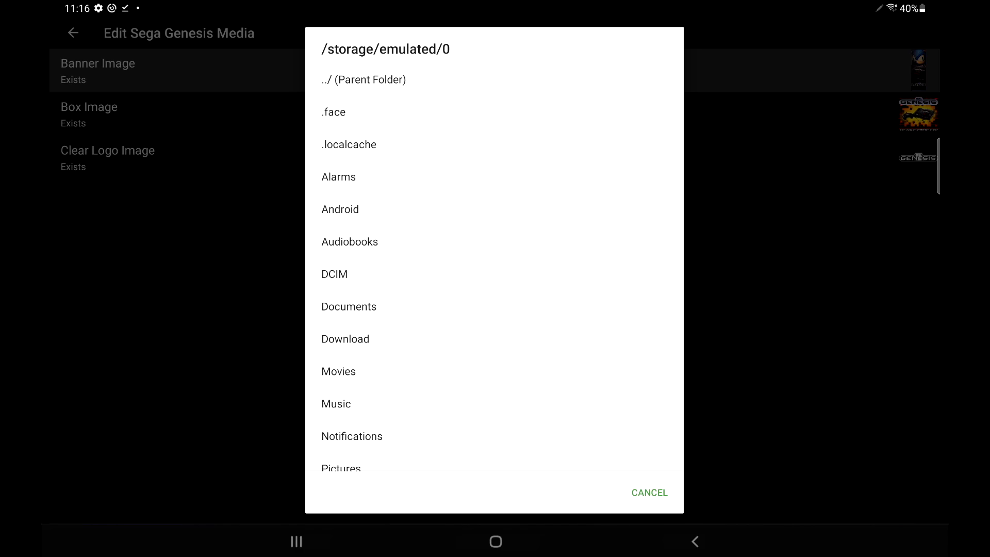
left_click(345, 338)
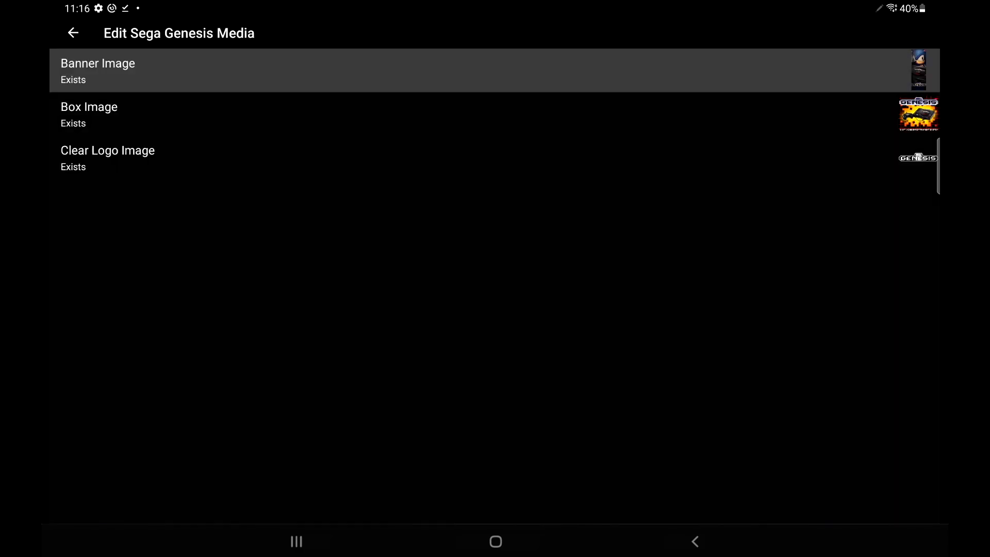
Open the media editor for Sega Genesis's E - Everyone rating via Filter > Ratings.
left_click(73, 33)
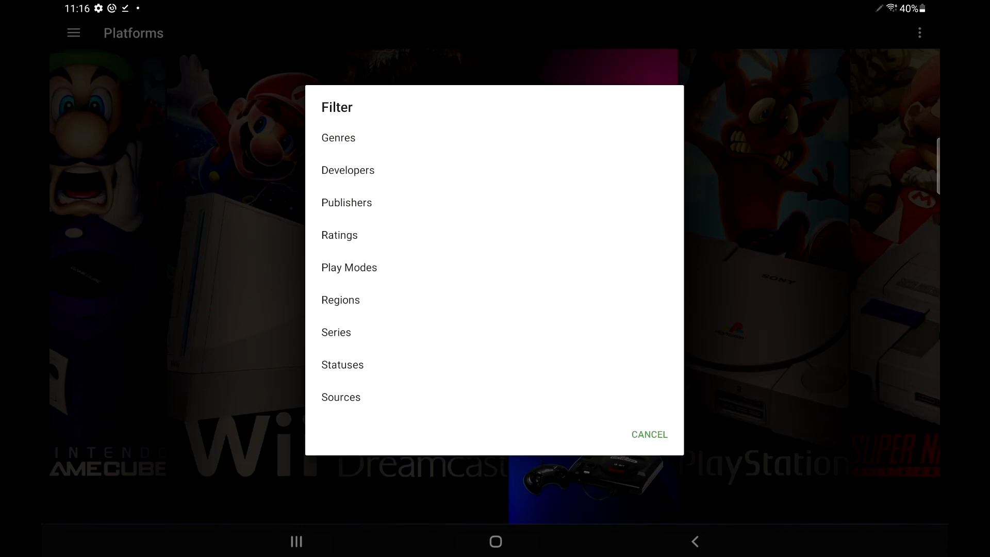
left_click(339, 235)
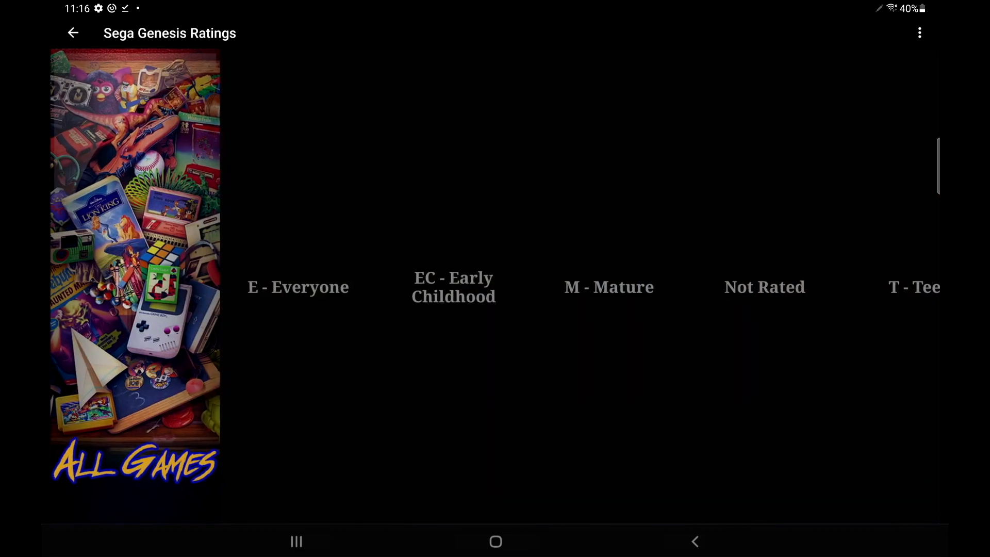
left_click(298, 287)
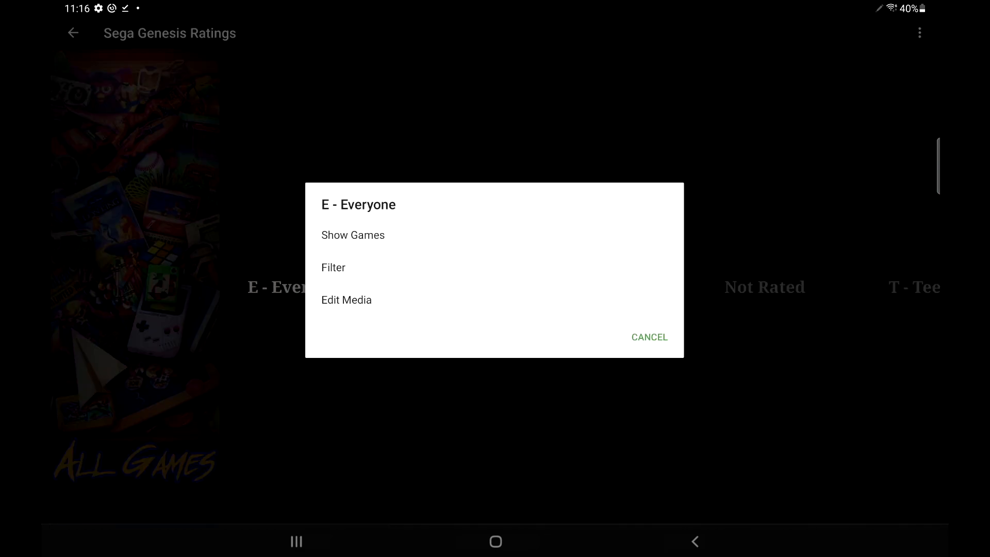
left_click(346, 300)
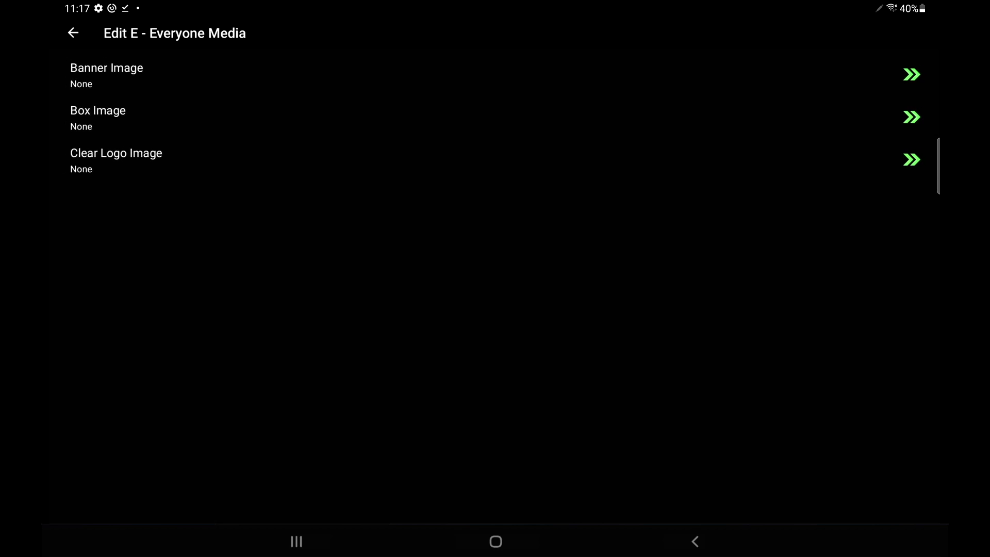
Return to Platforms and scroll past Wii and Dreamcast to the Sega Genesis banner.
left_click(73, 33)
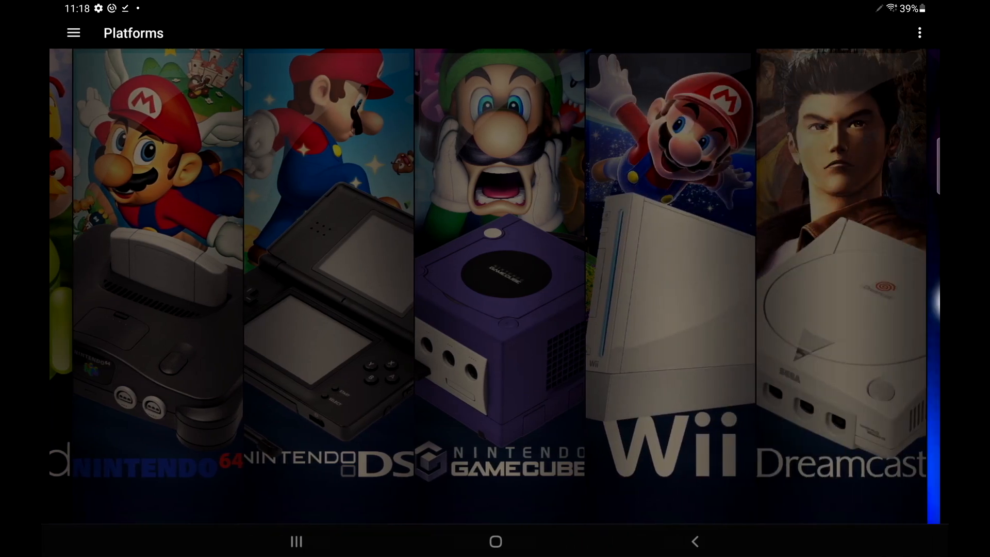
scroll("left", 3)
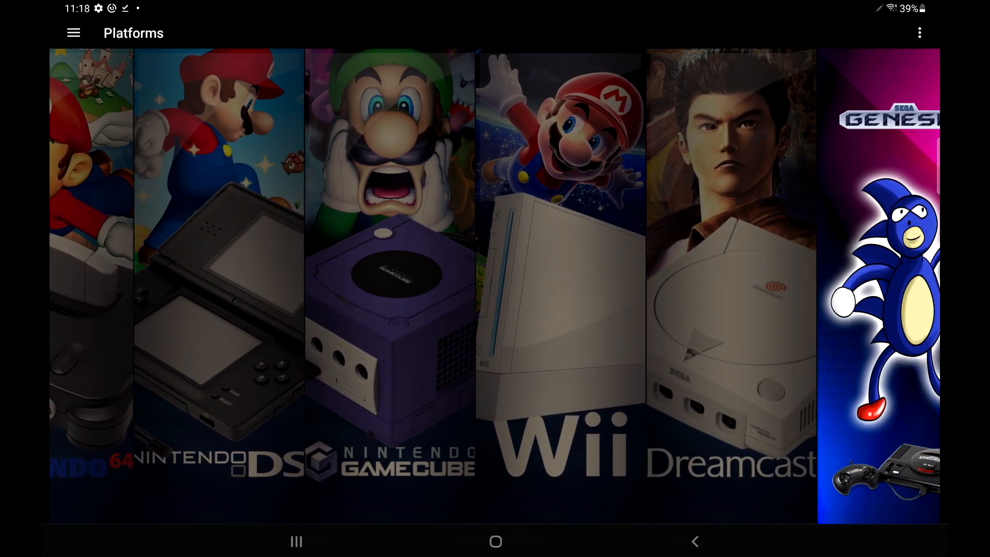